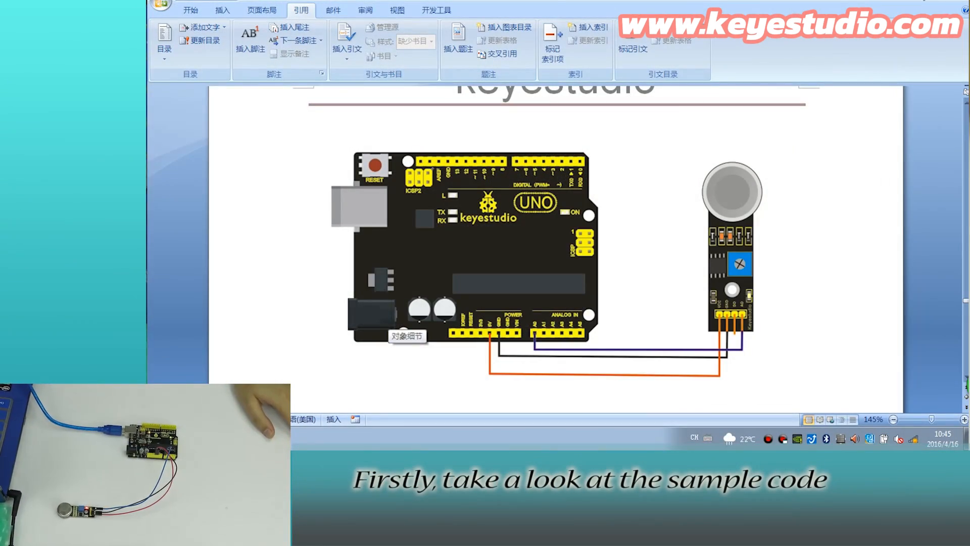
Step: Select the board's serial port so the gas-sensor sketch can be loaded
{"action": "scroll", "scroll_direction": "down", "scroll_amount": 3}
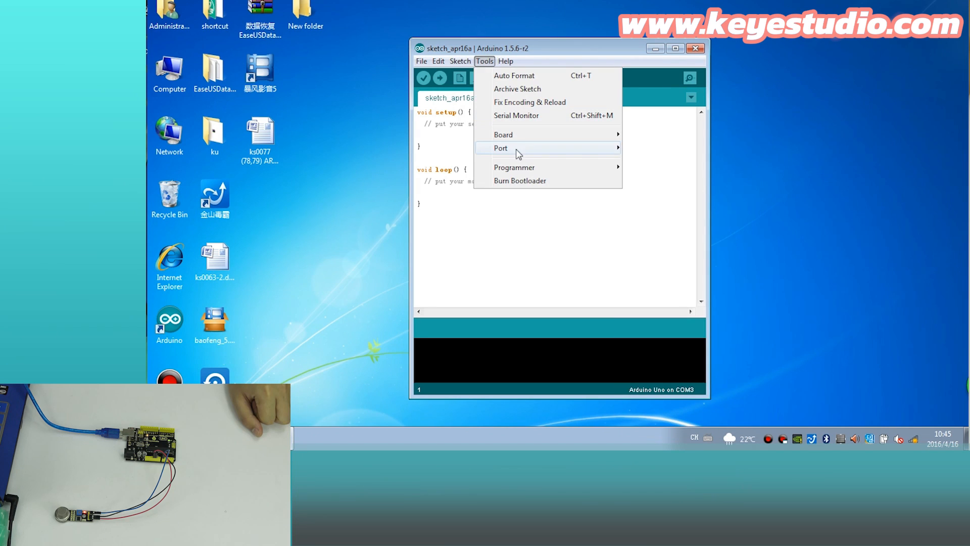
{"action": "left_click", "coordinate": [593, 273]}
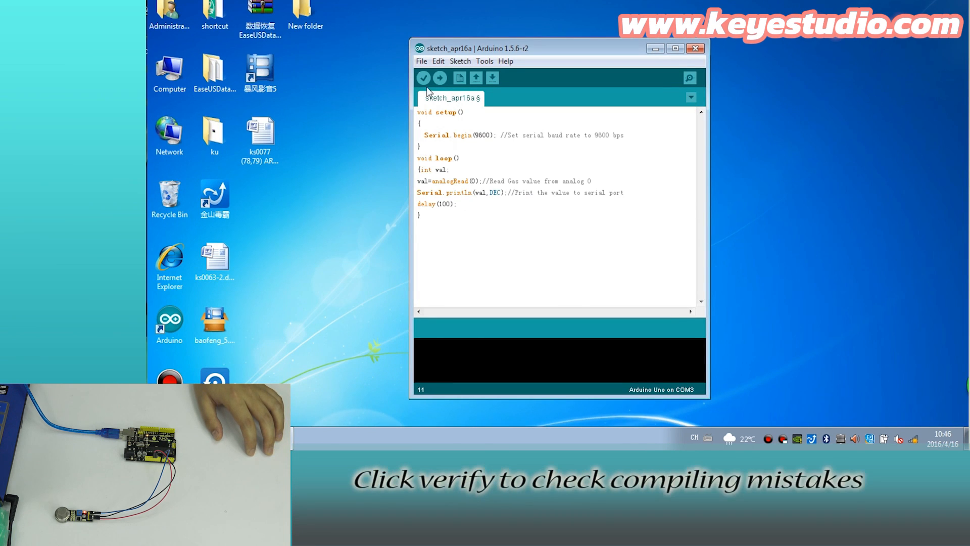
Step: Verify and upload the gas-sensor sketch to the Uno, then open the COM3 Serial Monitor
{"action": "left_click", "coordinate": [424, 77]}
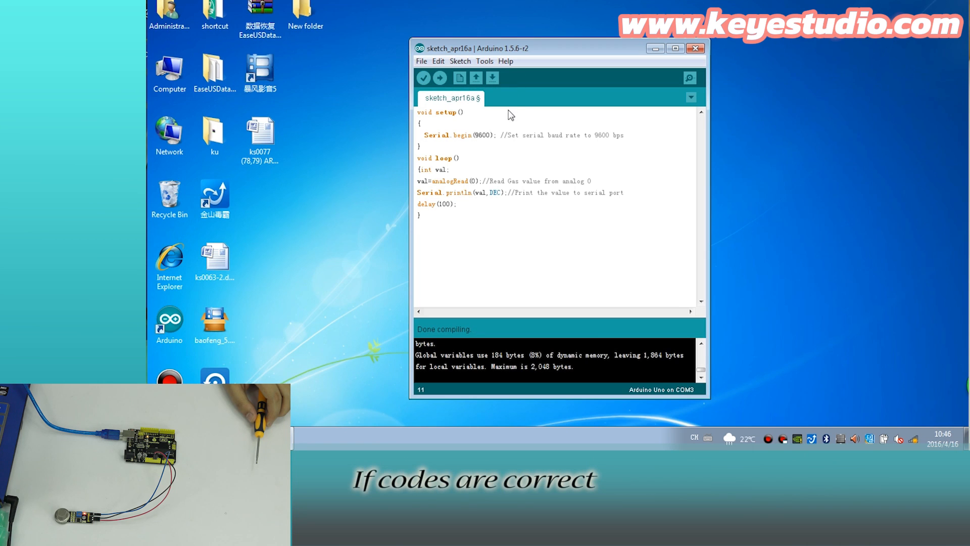
{"action": "left_click", "coordinate": [439, 77]}
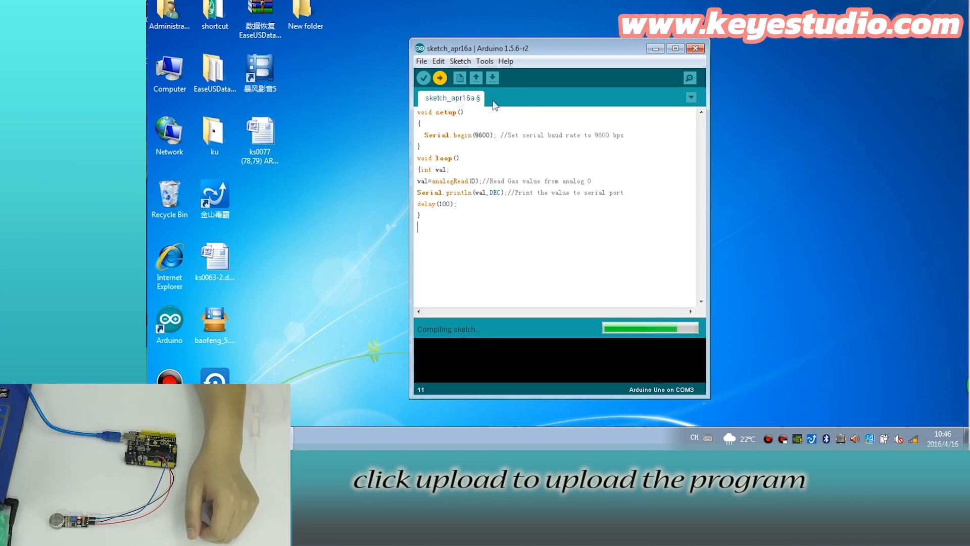
{"action": "left_click", "coordinate": [689, 78]}
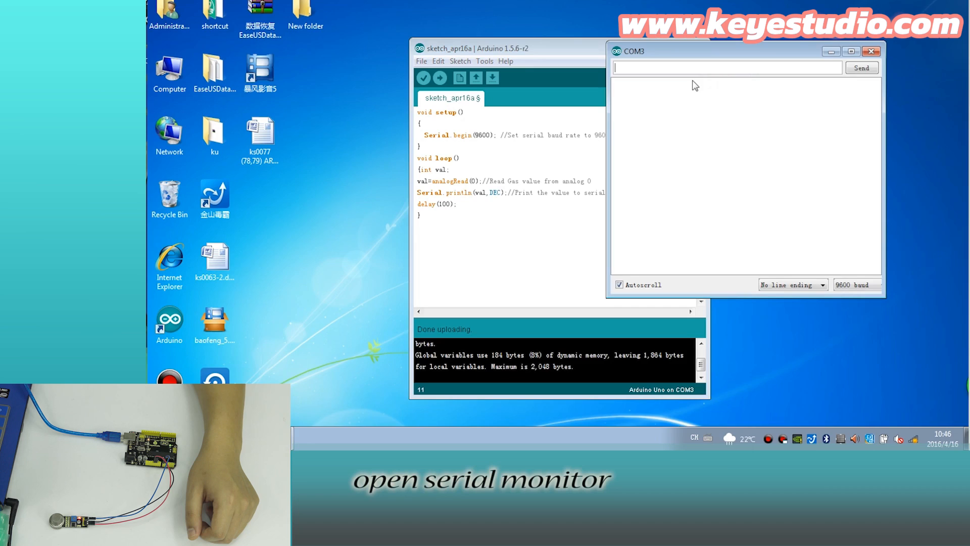